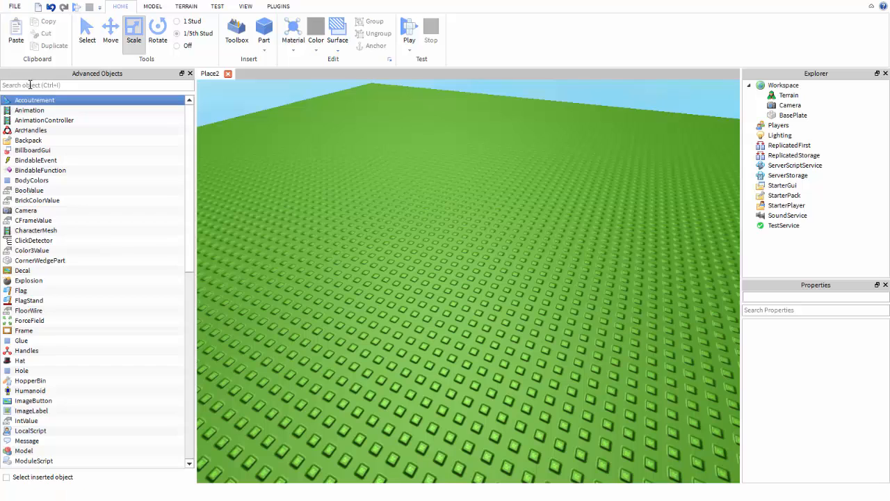
Insert a Part from Advanced Objects onto the baseplate in the Workspace
text(part)
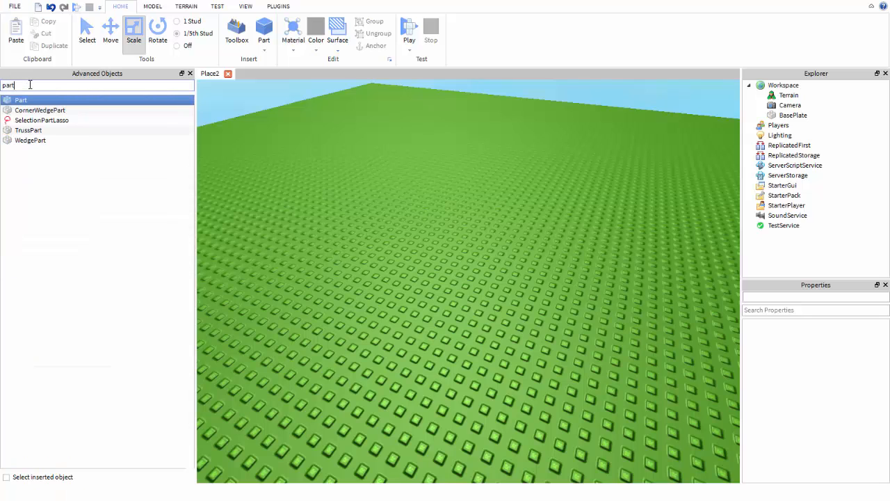
double_click(19, 100)
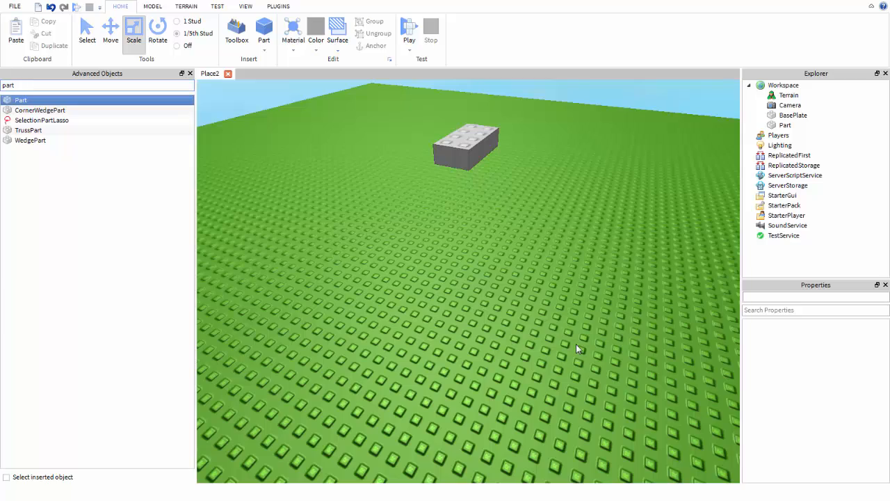
click(466, 146)
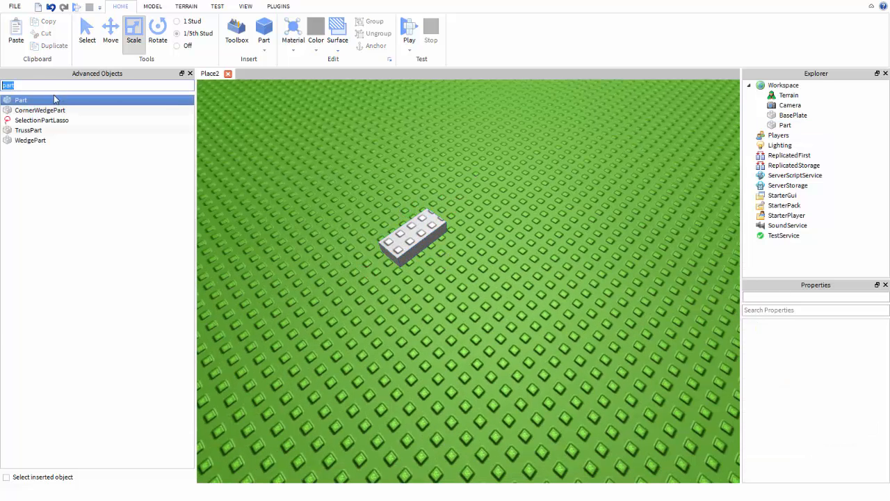
Select the new Part and insert a Script inside it, opening the script editor
click(414, 240)
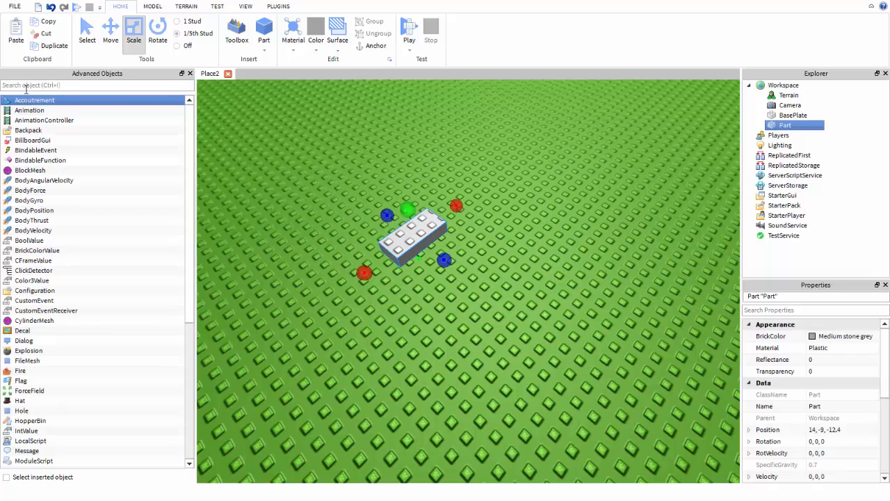
text(script)
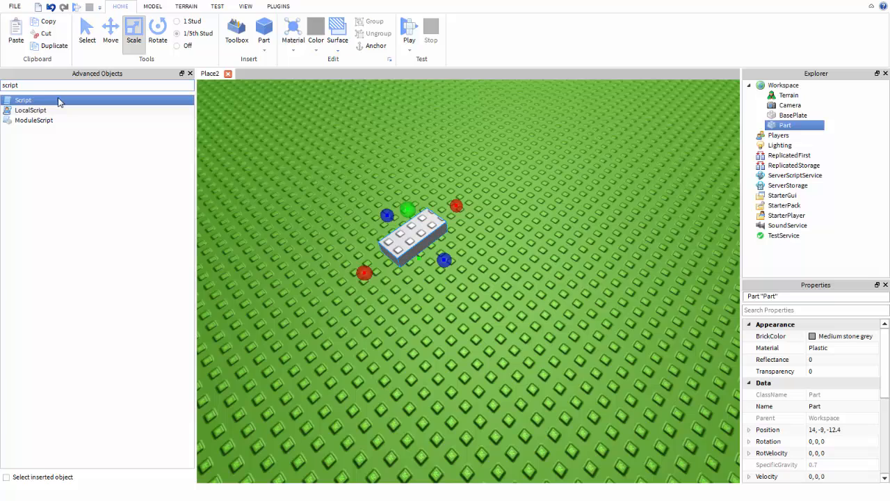
double_click(22, 100)
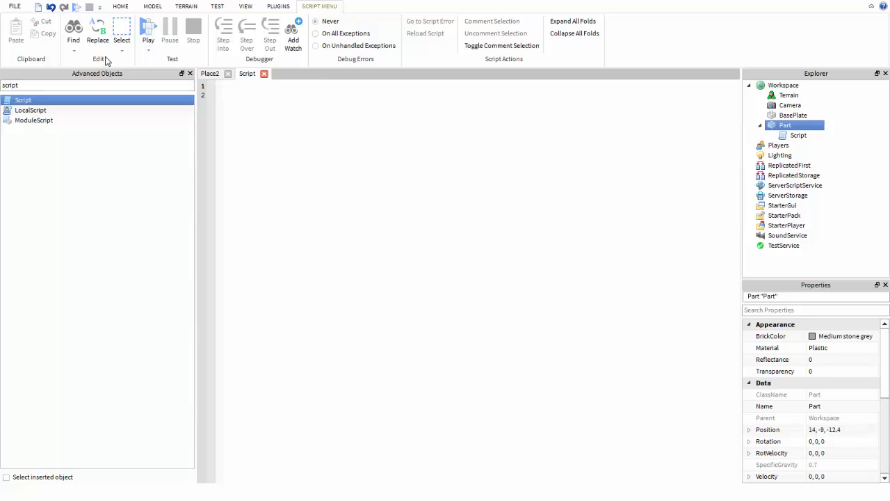
Write function onTouched(playerWhoTouched) with wait(.3) and begin a script.Parent line
text(function on)
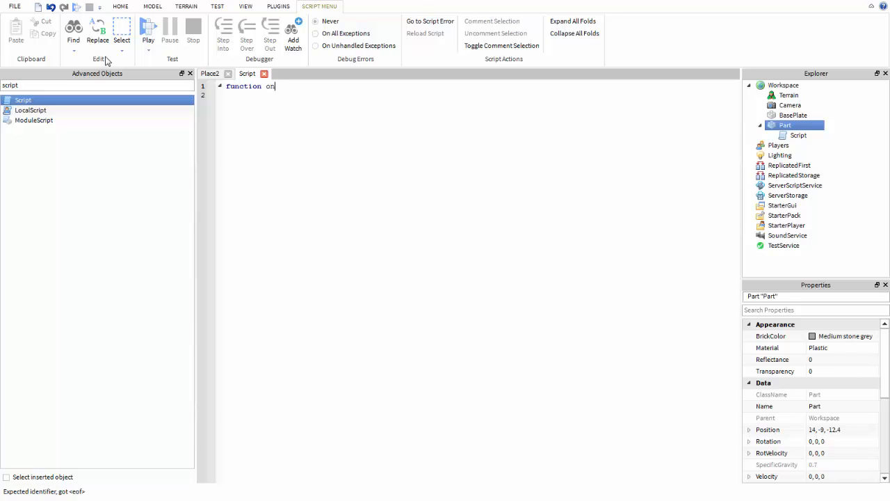
text(Touched)
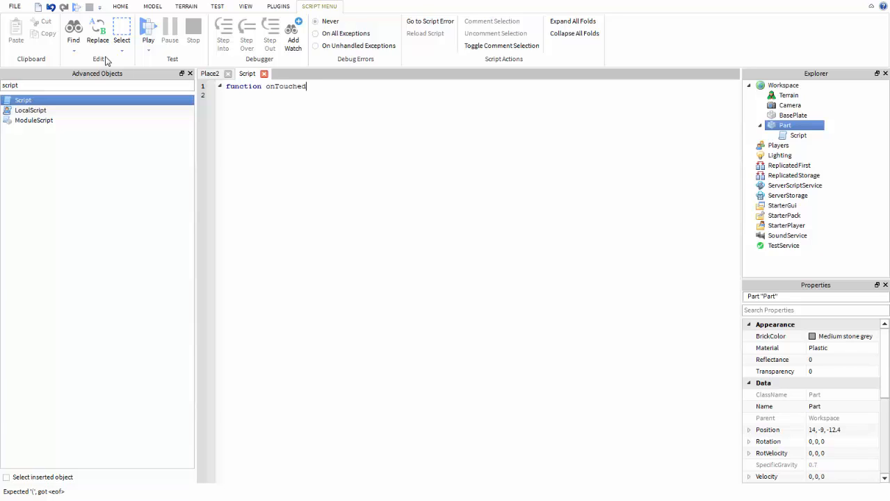
text((player)
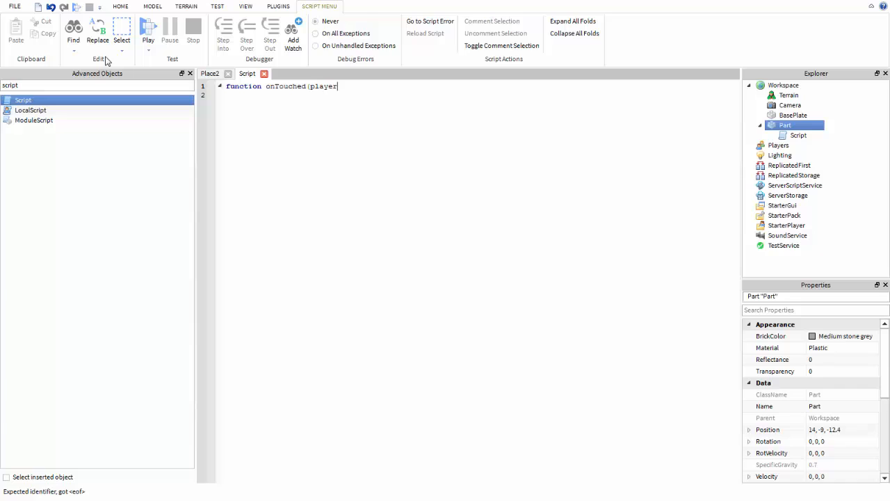
text(WhoTouched)
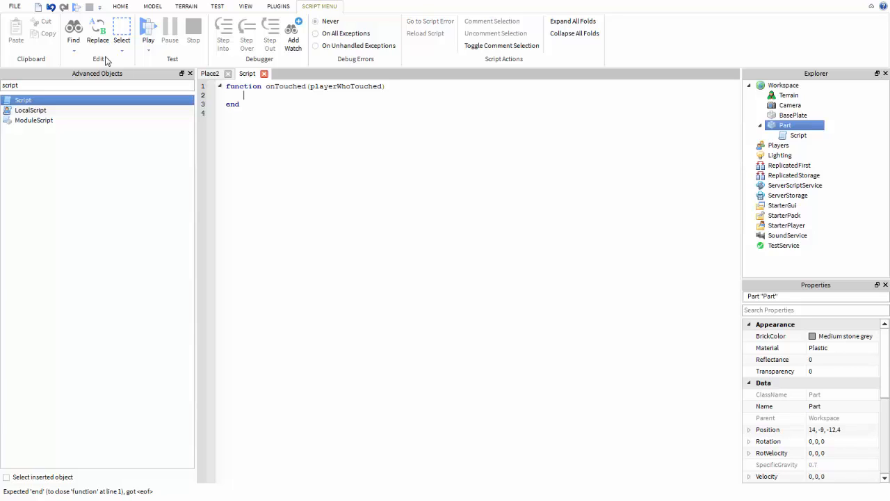
text(wait ()
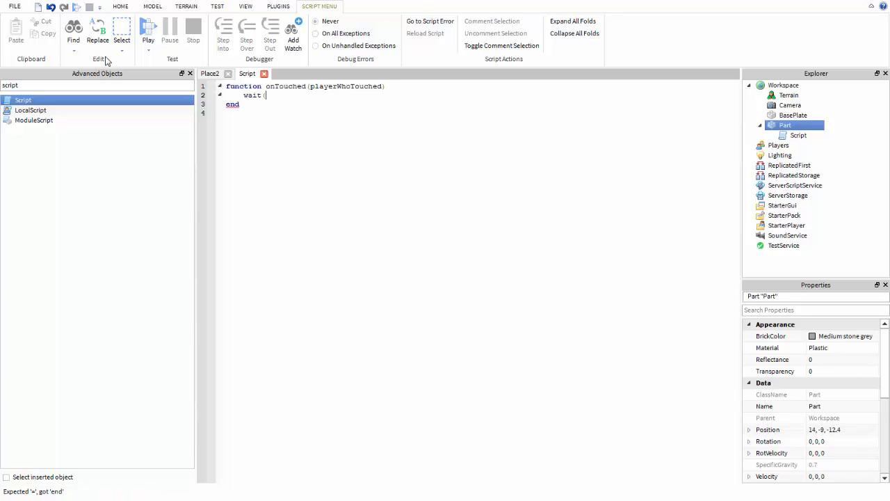
text(.3))
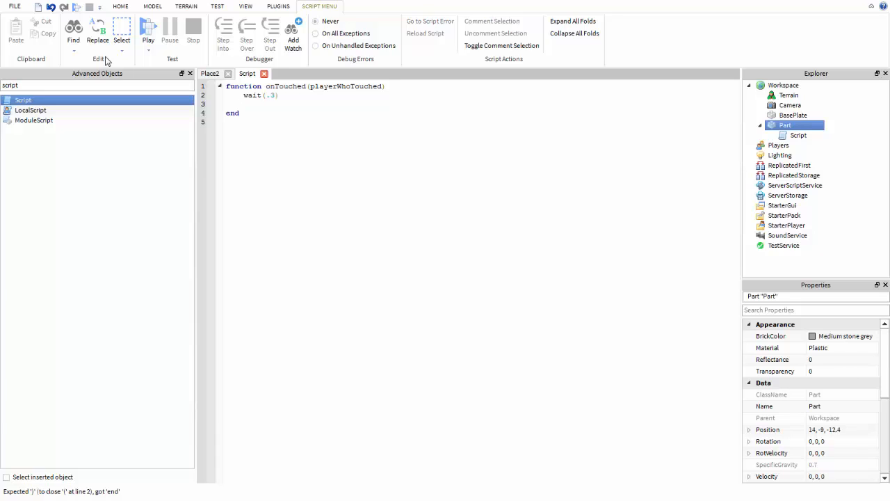
text(script)
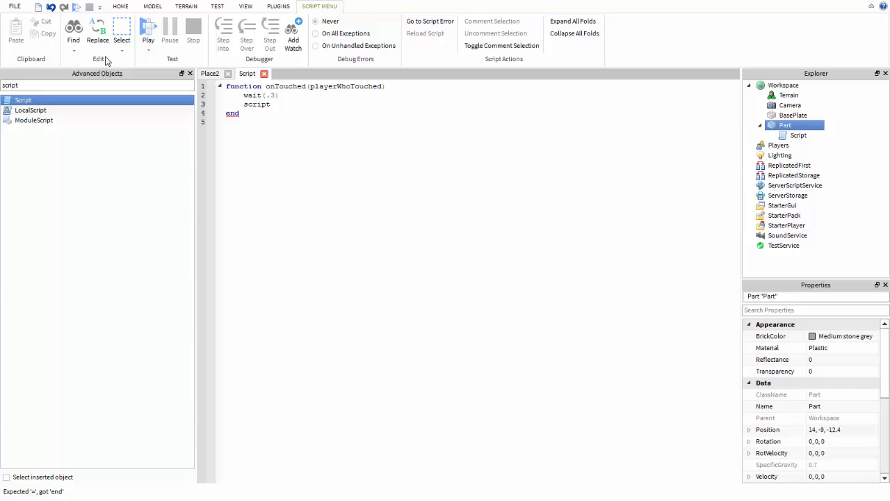
text(.)
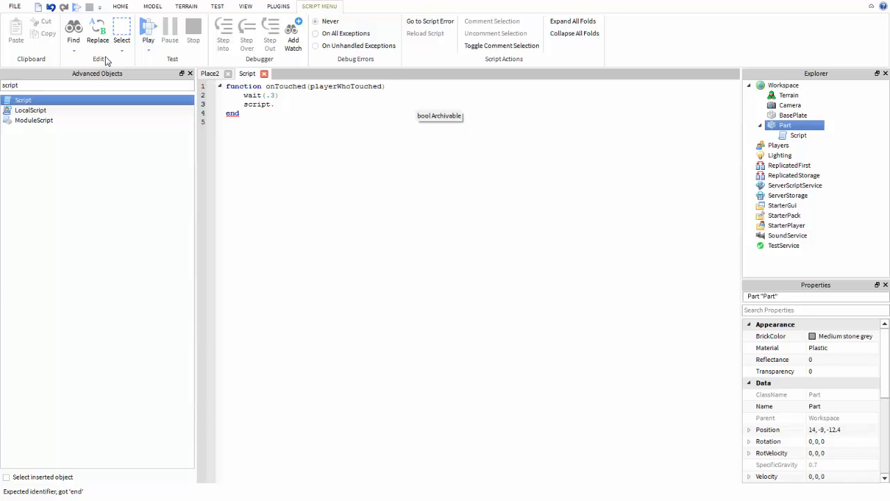
text(Parent.)
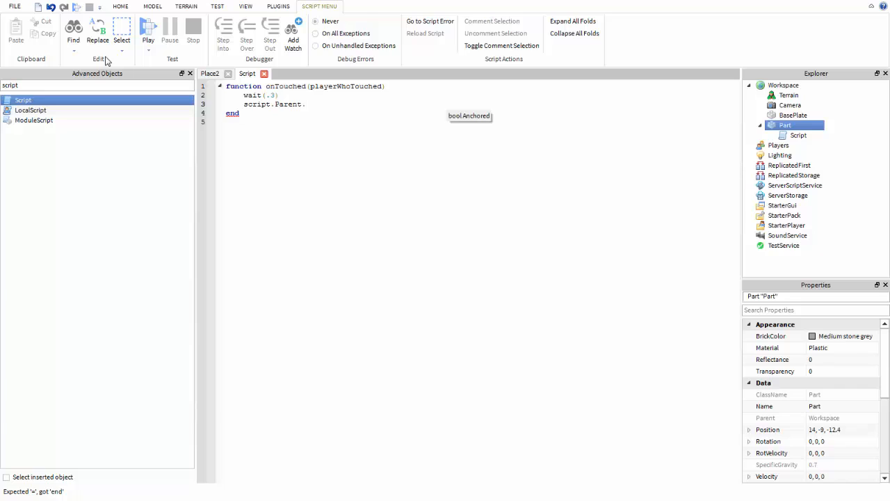
Set script.Parent.Transparency=1 and script.Parent.CanCollide=false inside the function
text(Transparency)
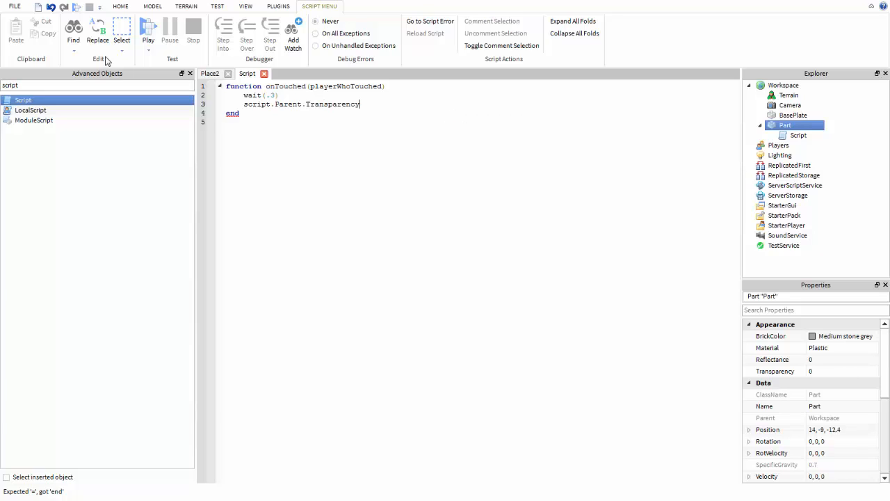
text(=)
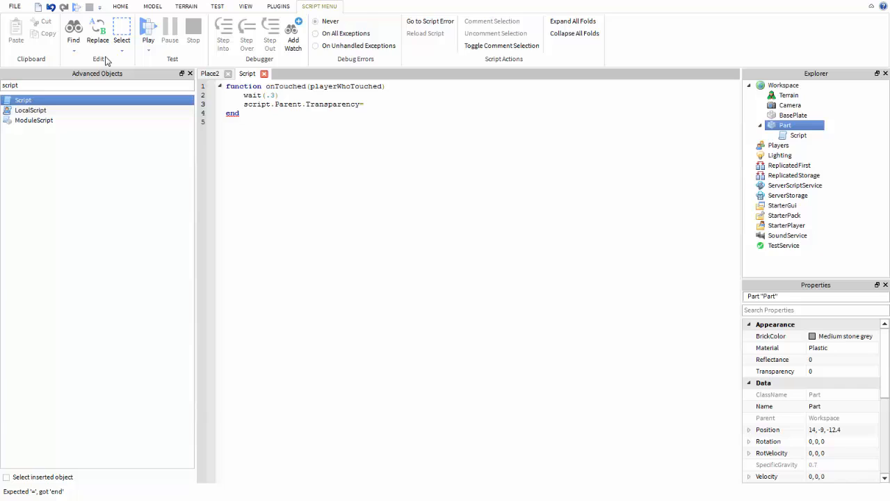
text(1)
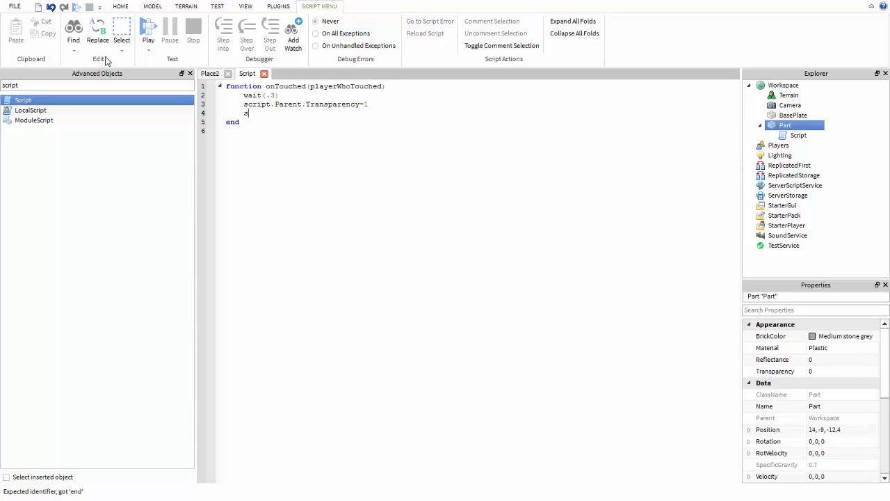
text(script.)
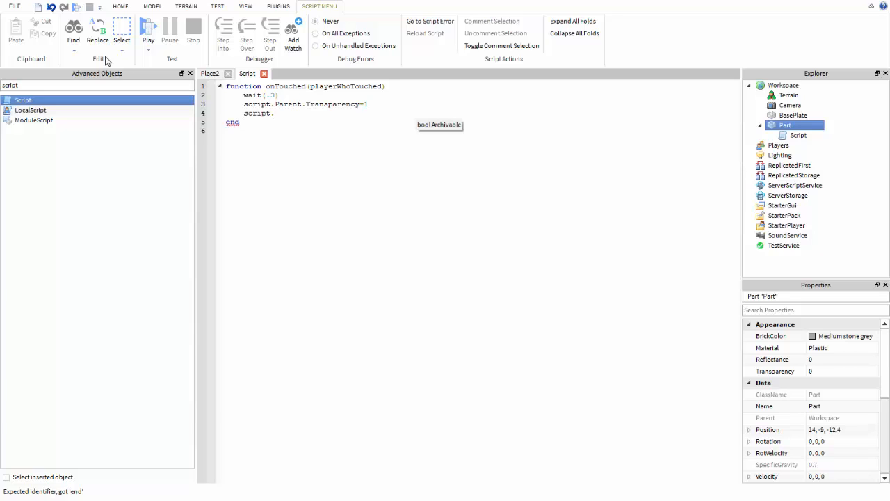
text(Parent.)
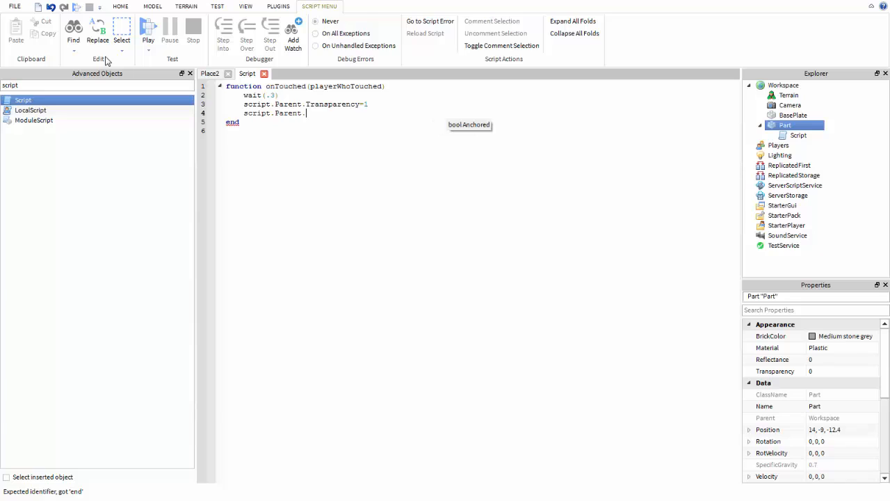
text(Can)
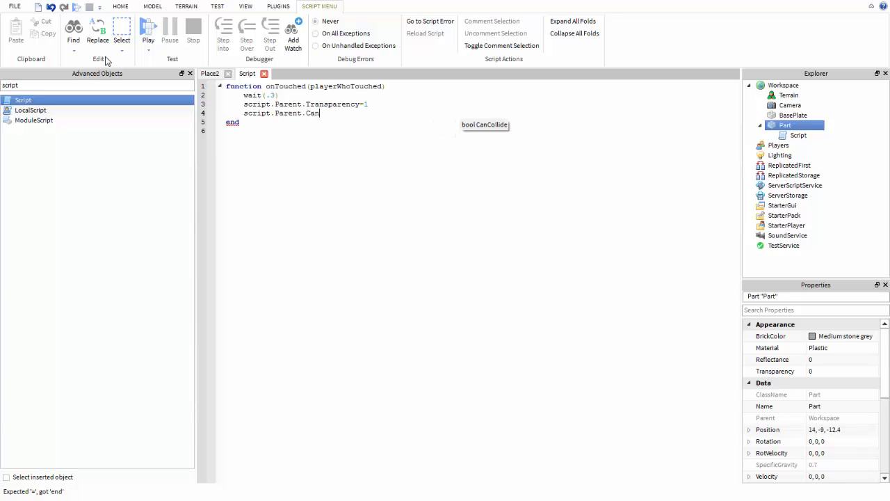
text(Collide)
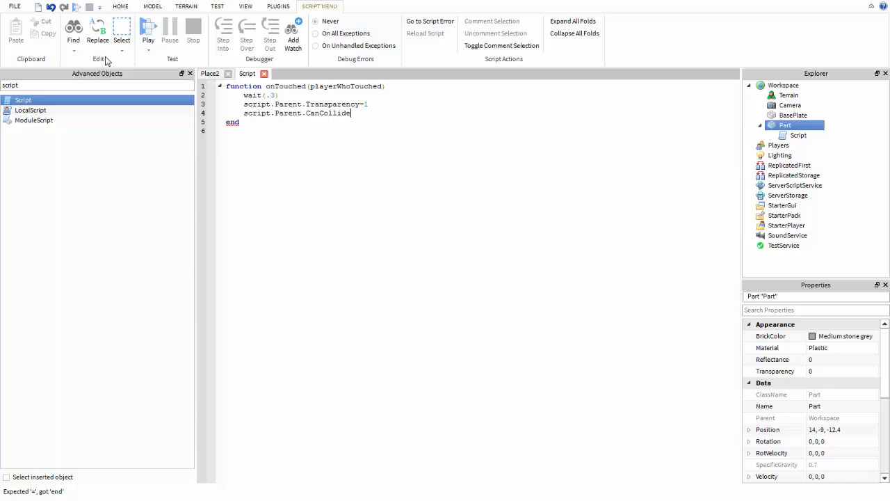
text(=fal)
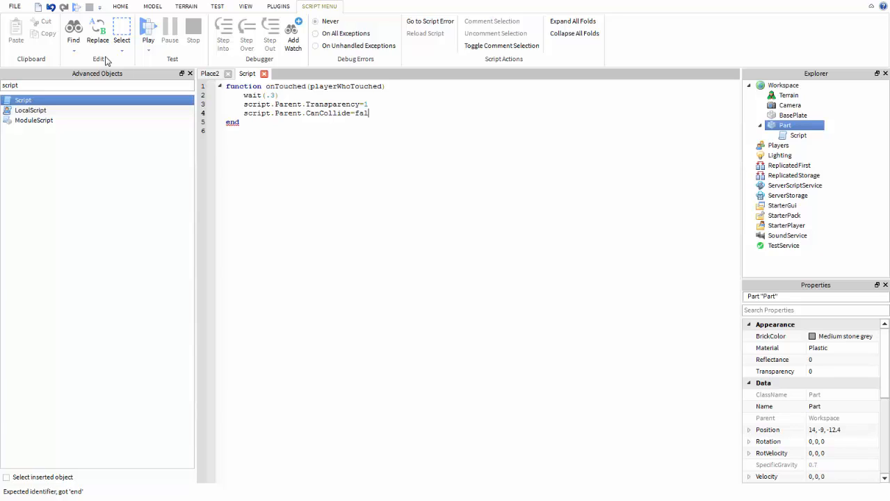
text(se)
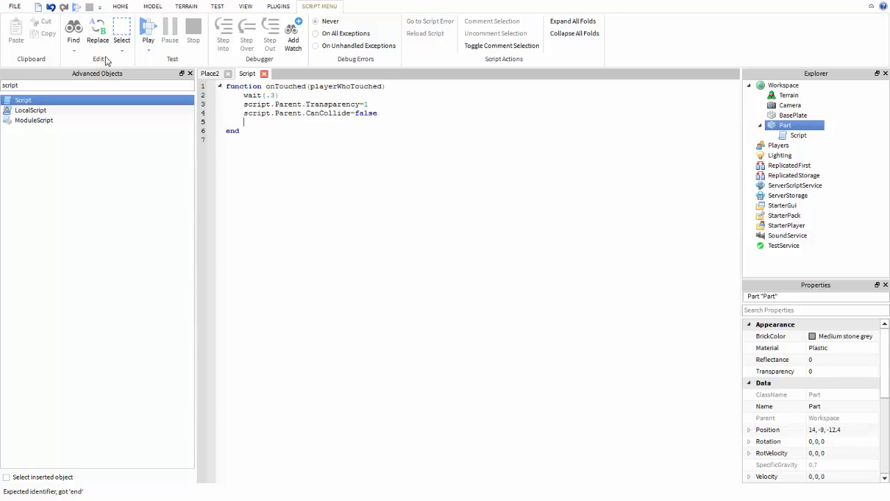
Add wait(3) and begin another script.Parent line
text(wait)
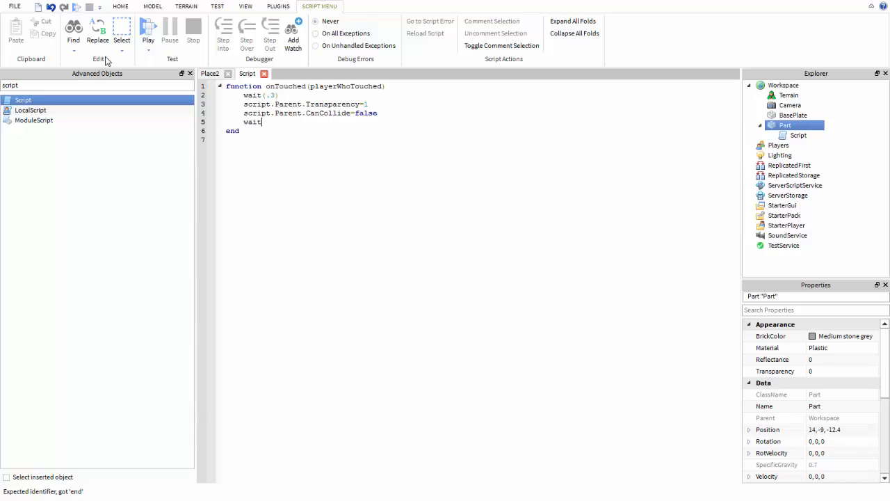
text(()
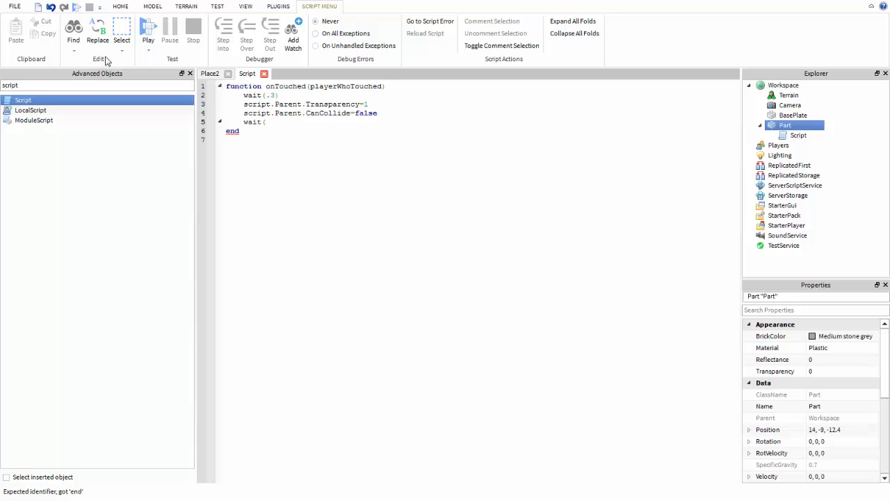
text(3))
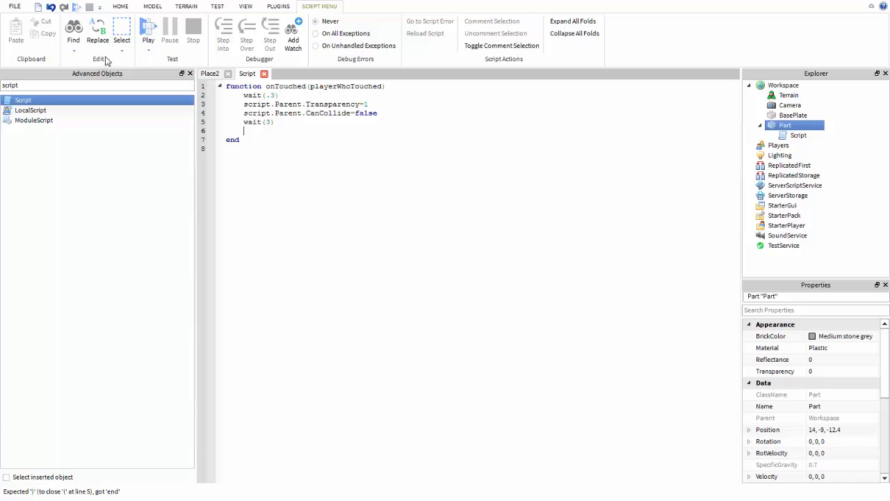
text(s)
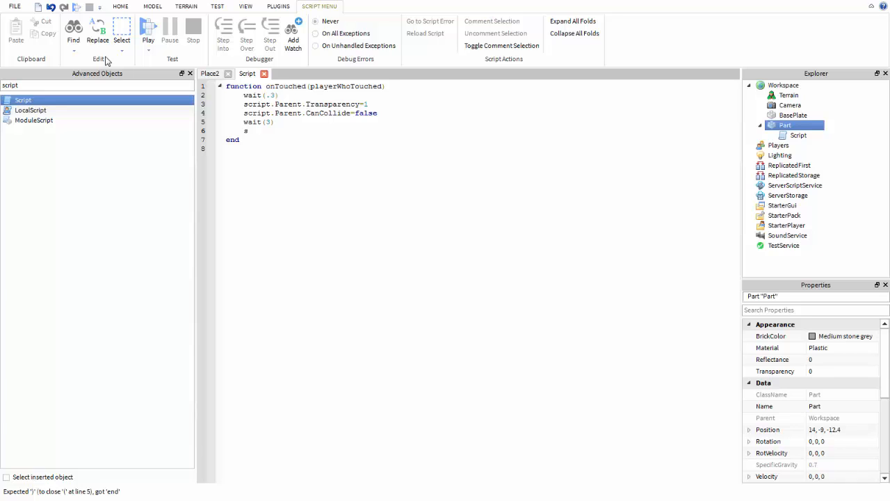
text(cript.)
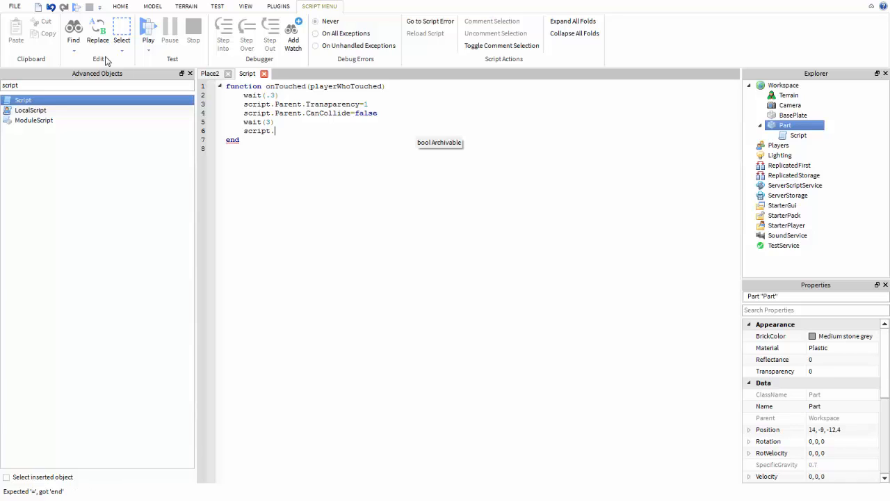
text(Parent.)
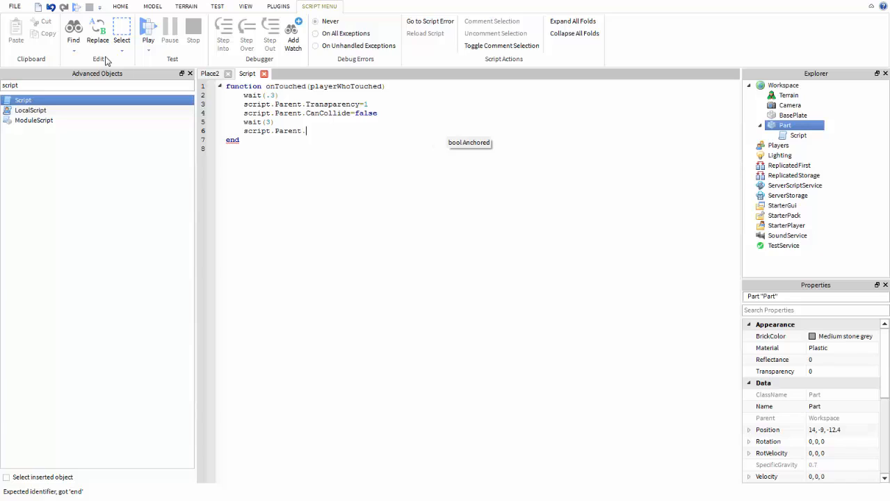
Restore Transparency=0 and CanCollide=true, then begin the script.Parent.Touched line after end
text(Transparency=)
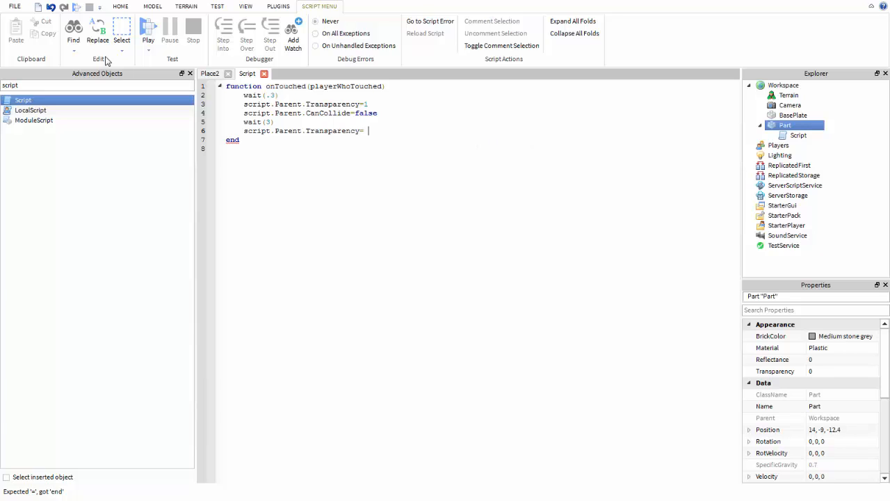
text(0)
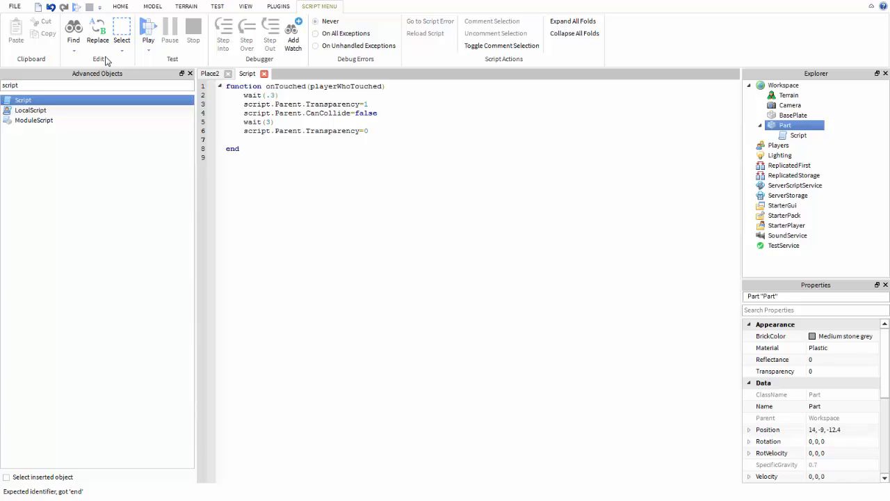
text(sc)
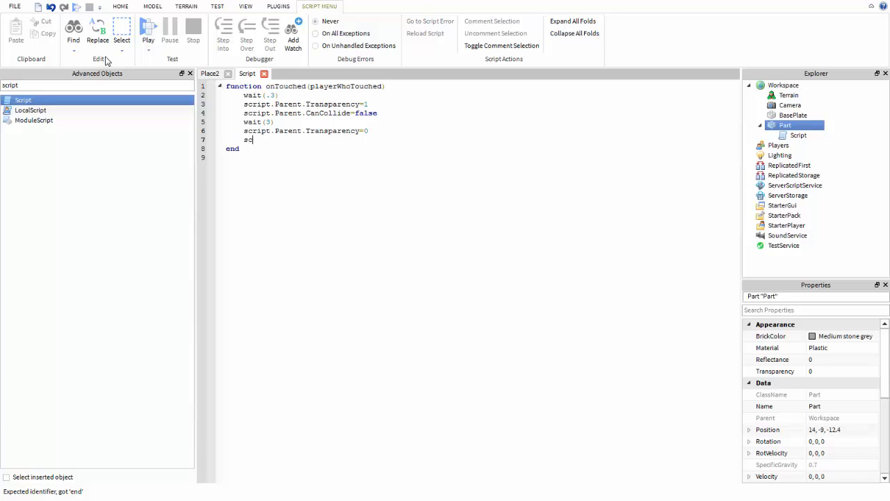
text(ript.Parent)
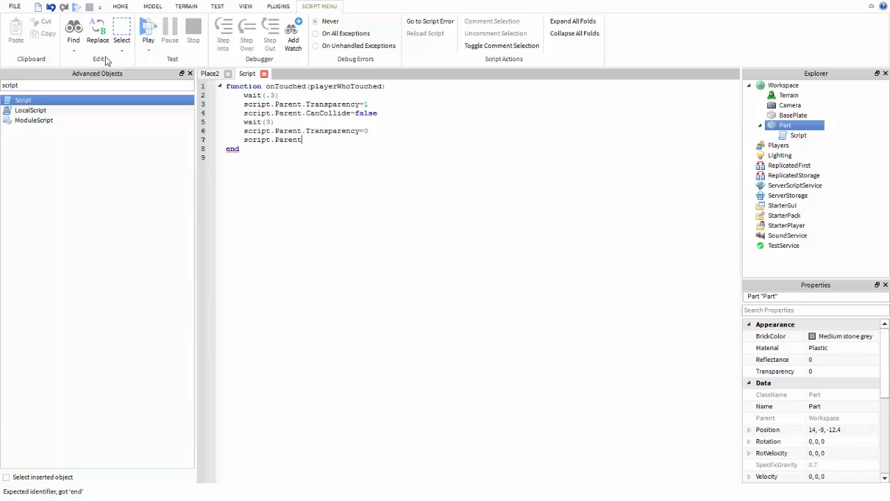
text(.C)
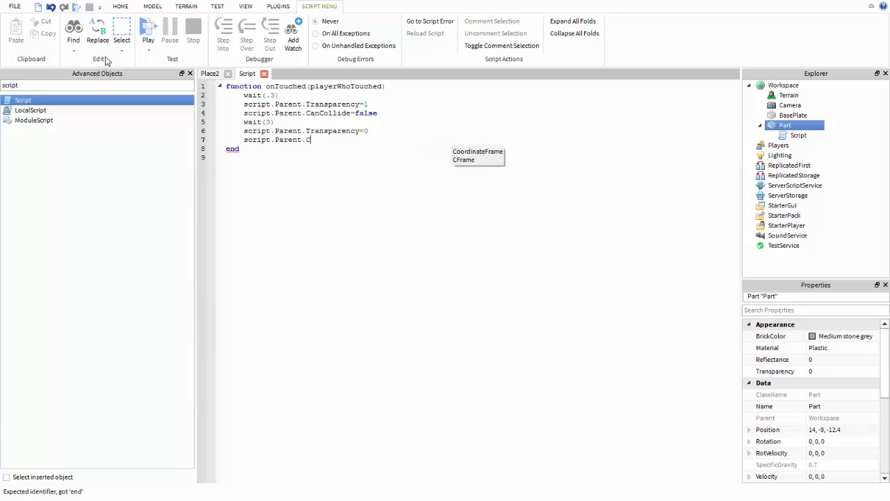
text(anCollide)
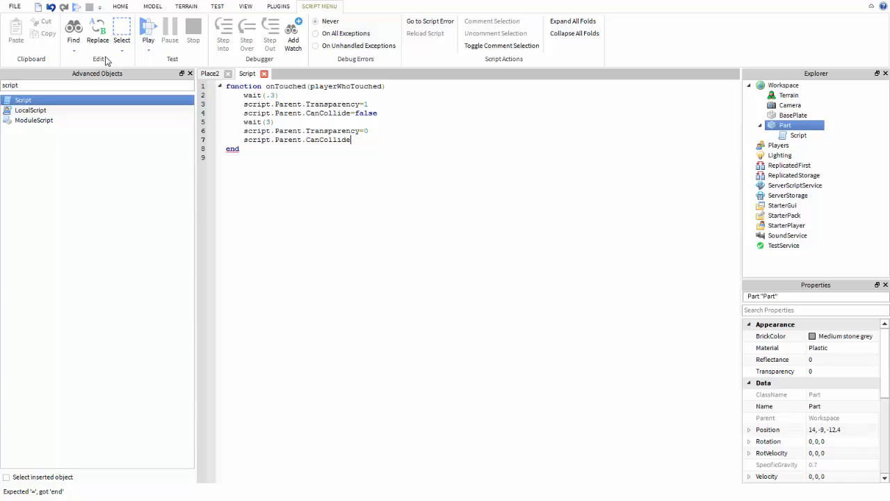
text(=true)
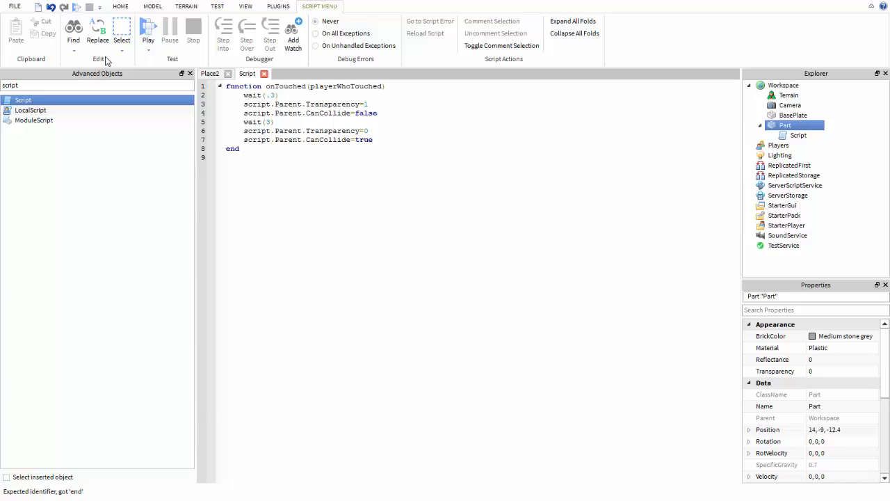
text(script.Parent.Touched)
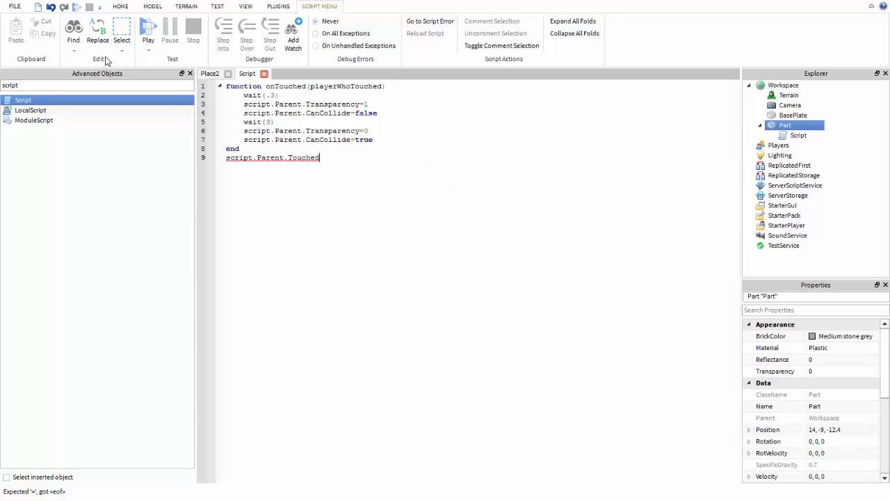
Complete script.Parent.Touched:connect(onTouched) to hook the function to the Touched event
text(:c)
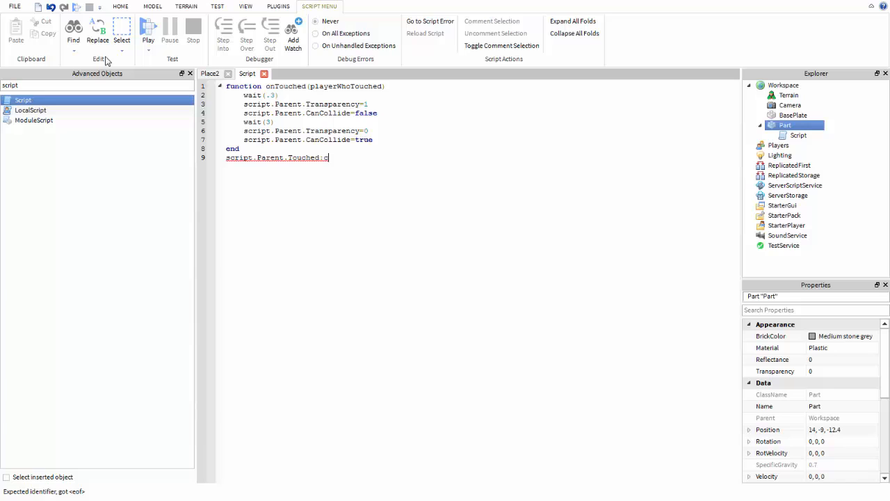
text(onnect)
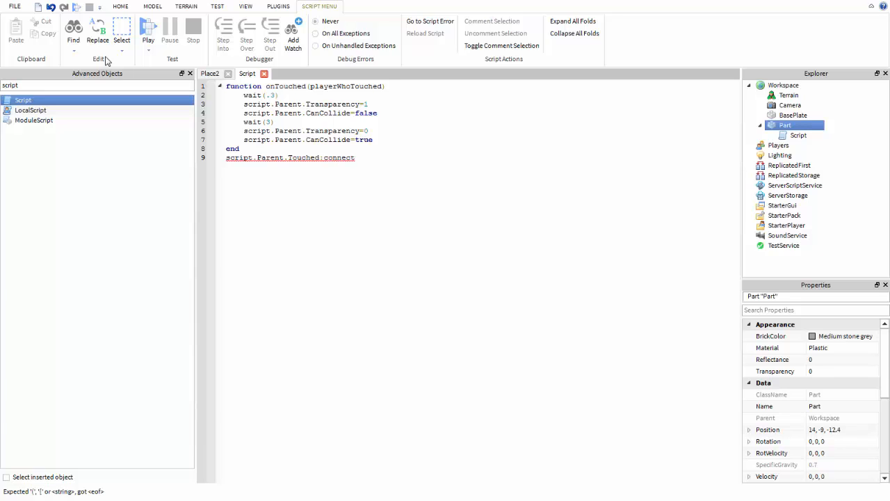
text((o)
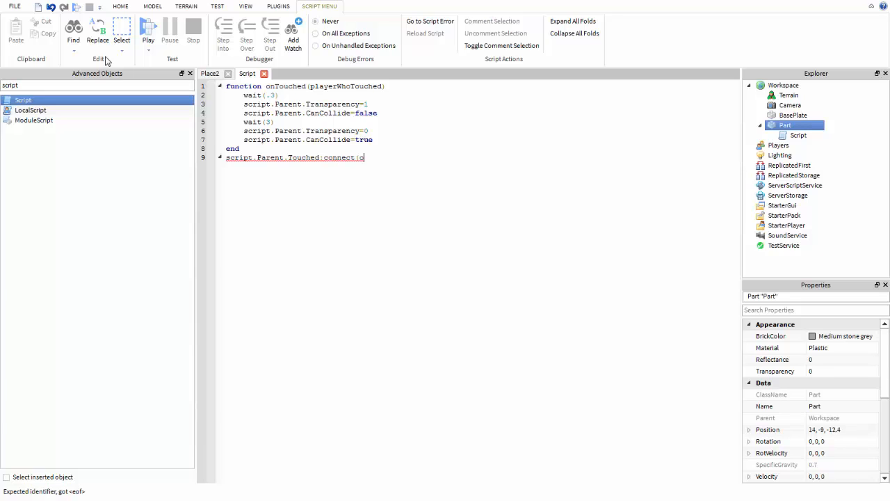
text(nTouched)
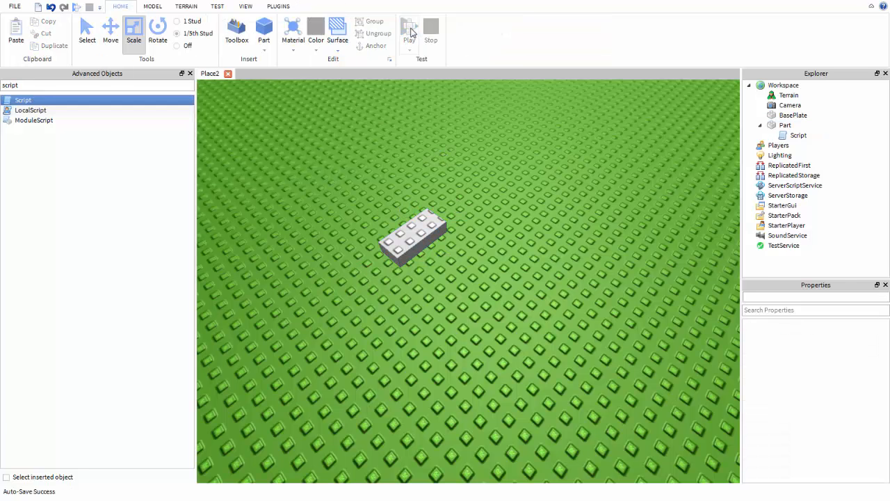
Copy and paste the scripted Part into a rising staircase and a tall door slab
click(409, 30)
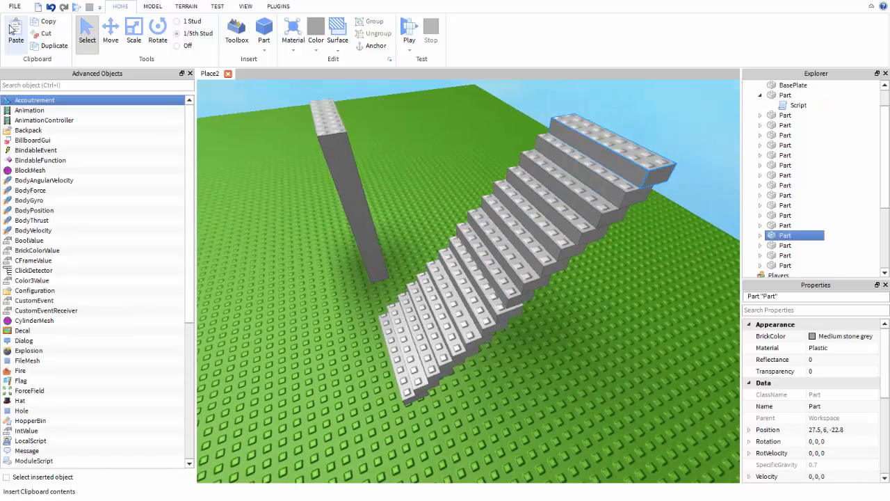
click(134, 31)
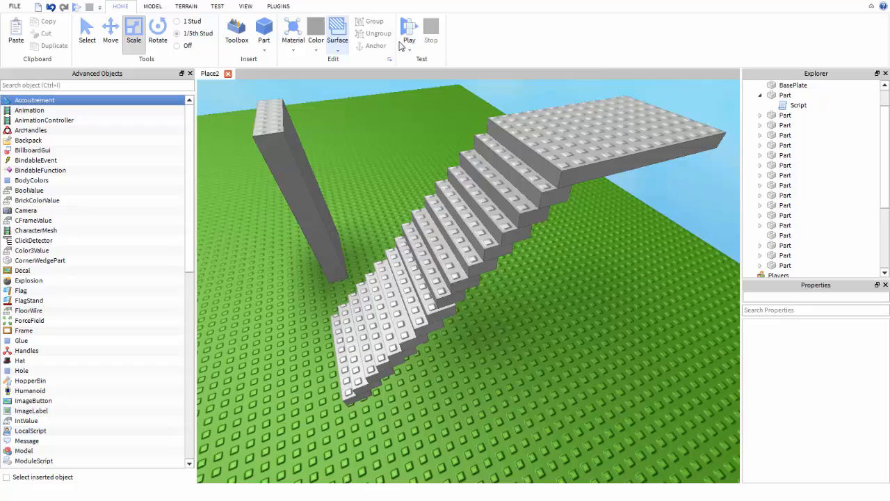
Start a Play test with the character beside the door and stairs
click(409, 29)
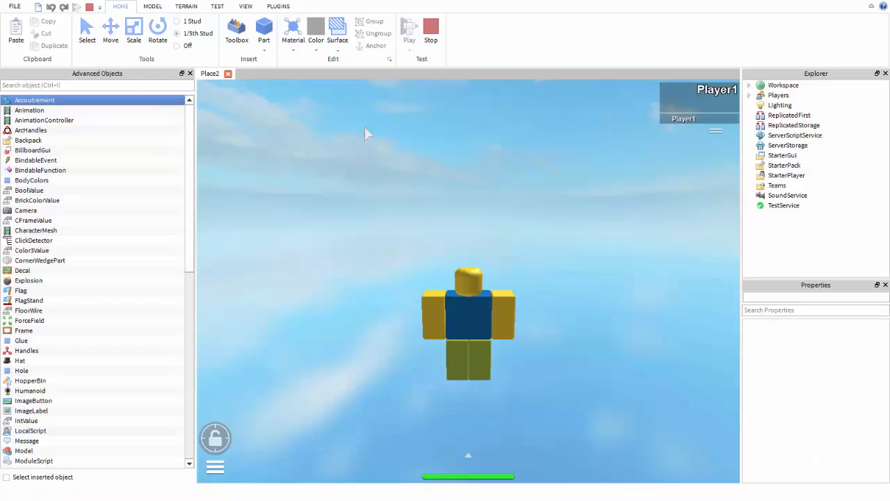
click(409, 29)
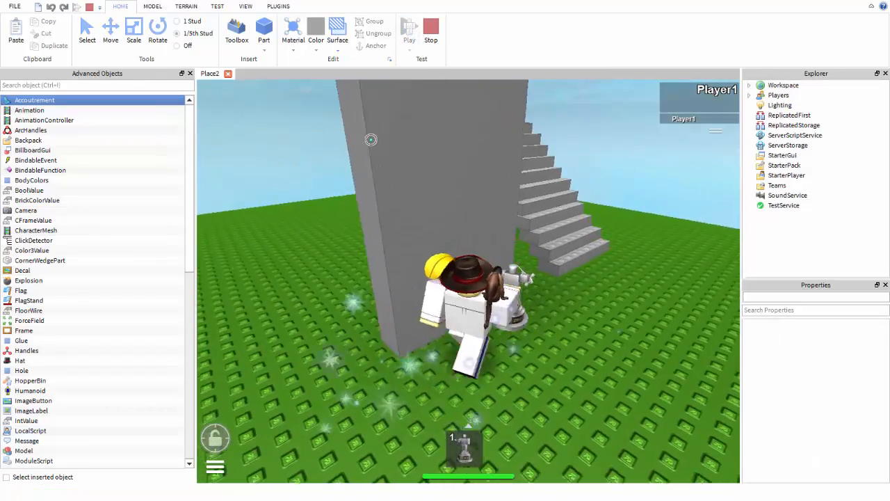